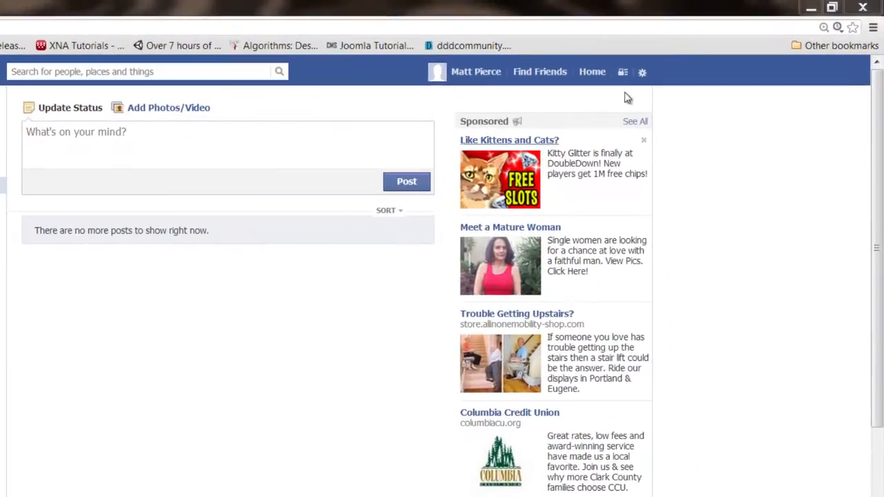
- Bring up the account menu from the gear icon on the top bar
left_click(642, 72)
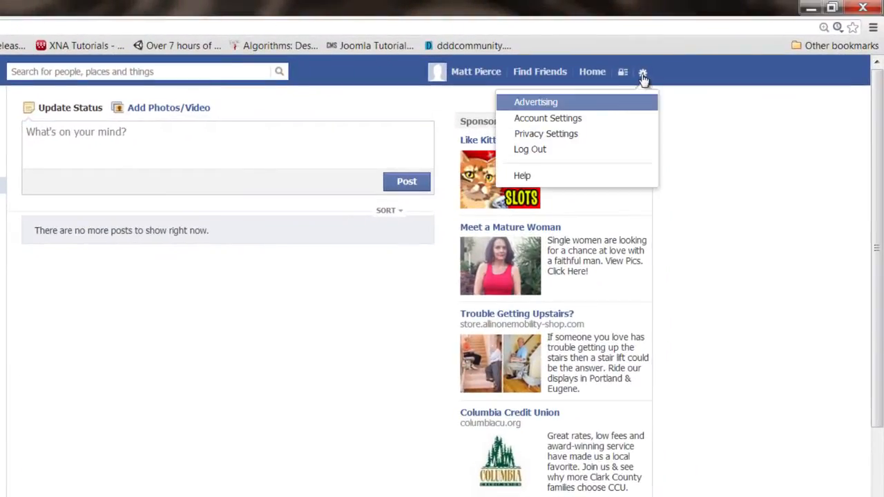
mouse_move(546, 133)
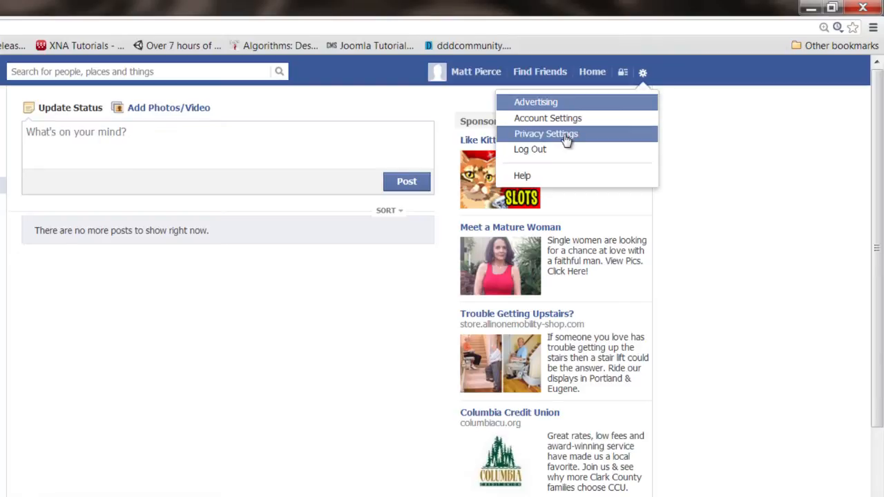
- Go to the Privacy Settings and Tools page from the account menu
left_click(545, 133)
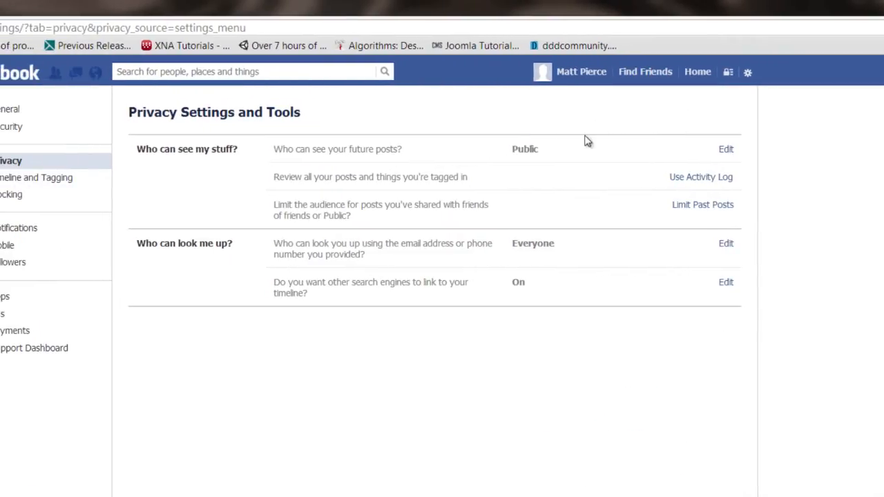
mouse_move(196, 194)
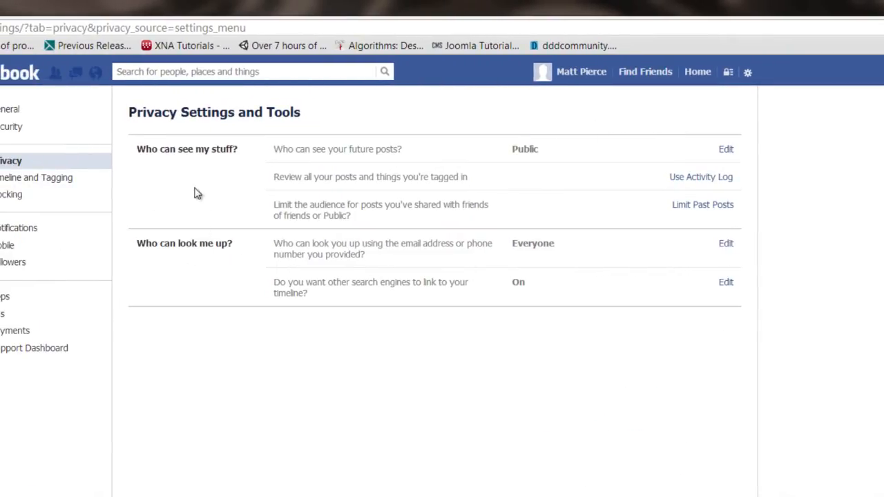
mouse_move(229, 263)
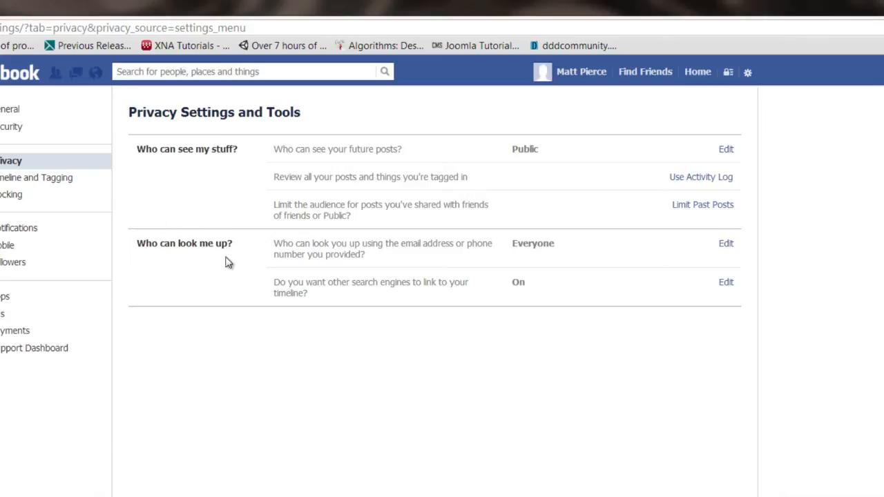
mouse_move(724, 163)
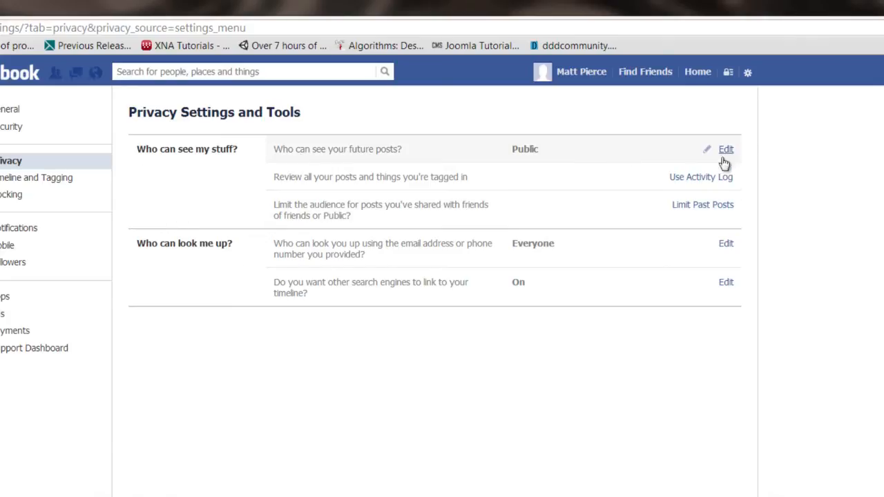
- Expand 'Who can see your future posts?' and show its audience selector set to Public
left_click(726, 150)
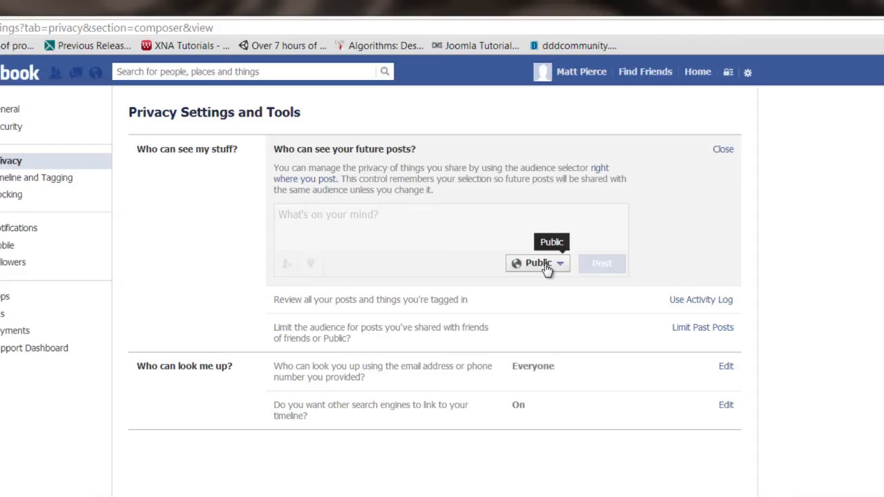
left_click(537, 262)
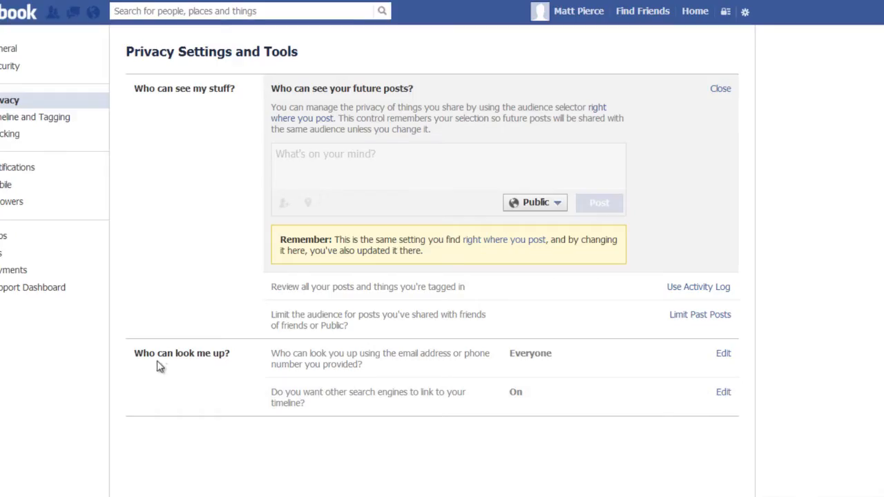
mouse_move(624, 369)
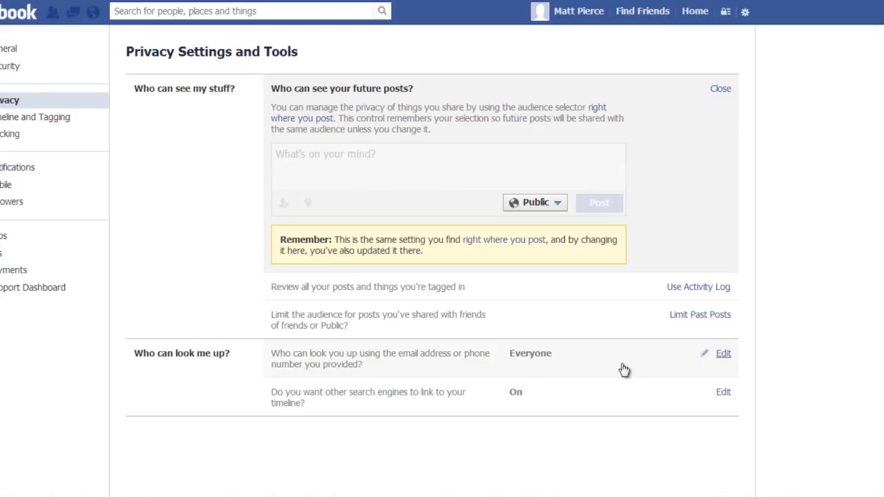
mouse_move(715, 373)
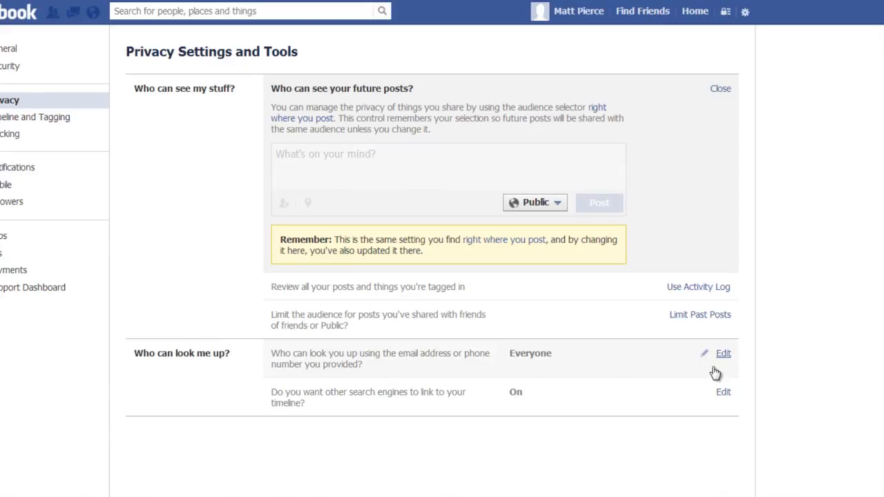
- Expand the email-or-phone lookup setting and show its audience dropdown set to Everyone
left_click(724, 354)
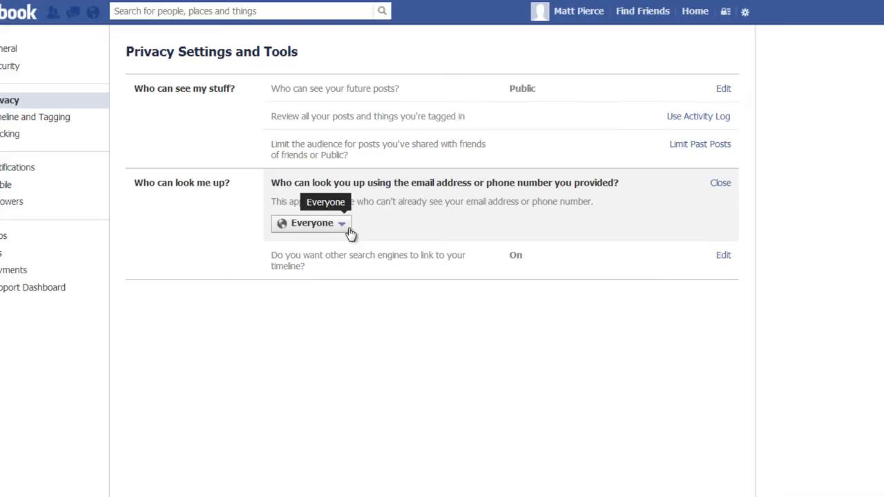
left_click(312, 222)
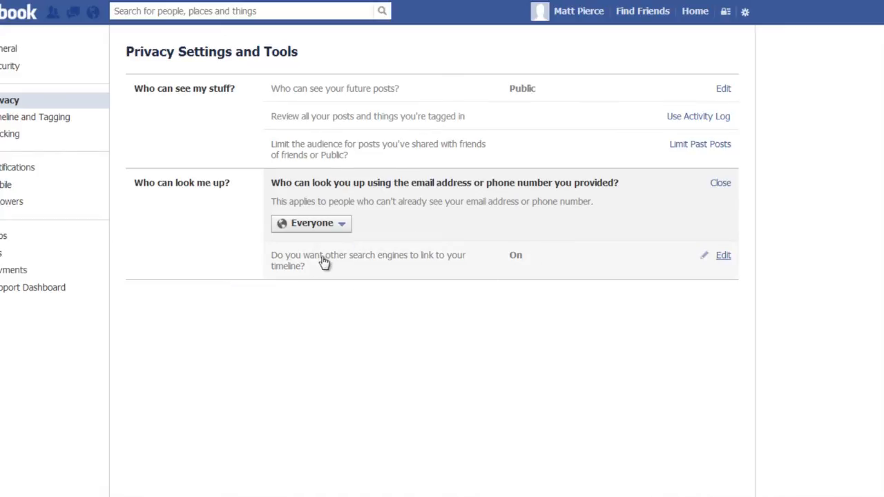
mouse_move(372, 260)
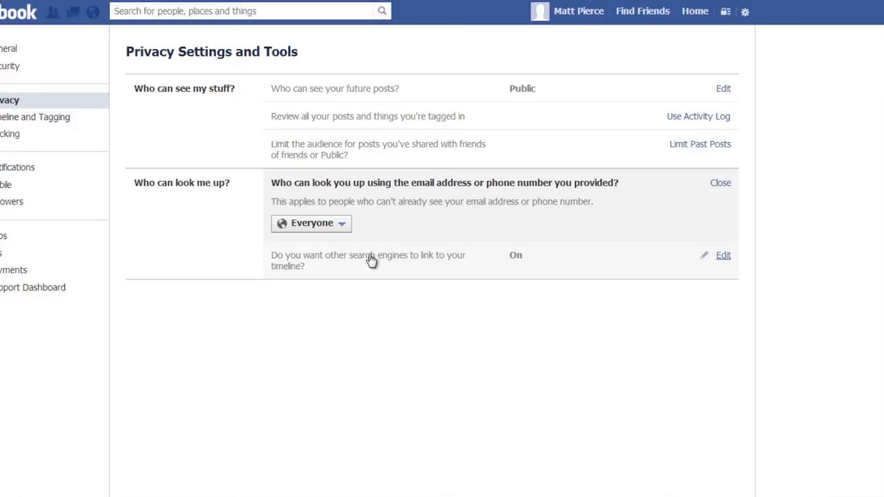
mouse_move(488, 261)
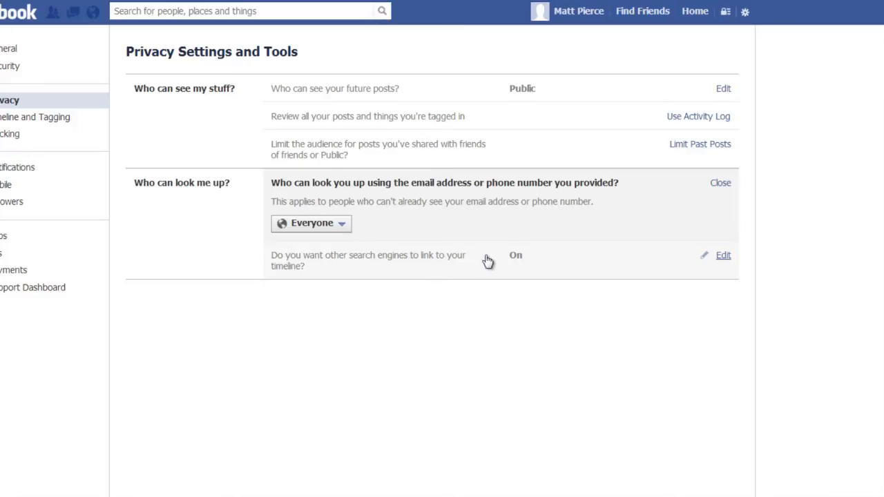
mouse_move(721, 263)
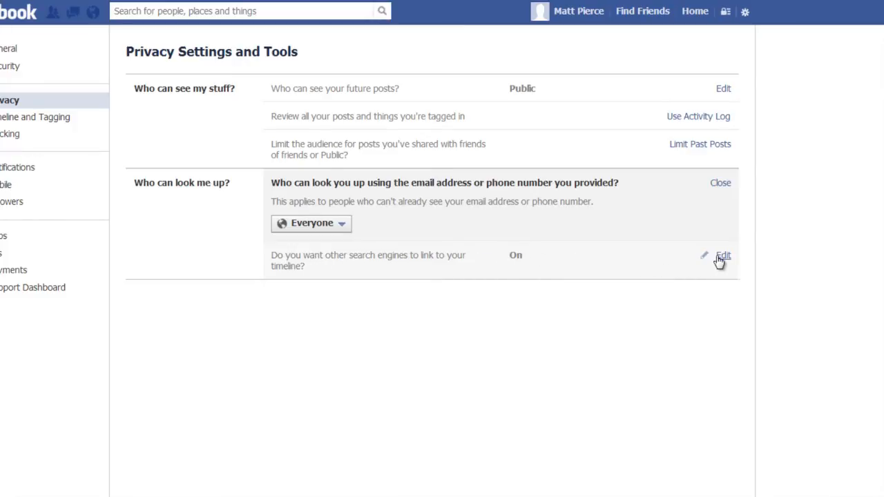
mouse_move(511, 251)
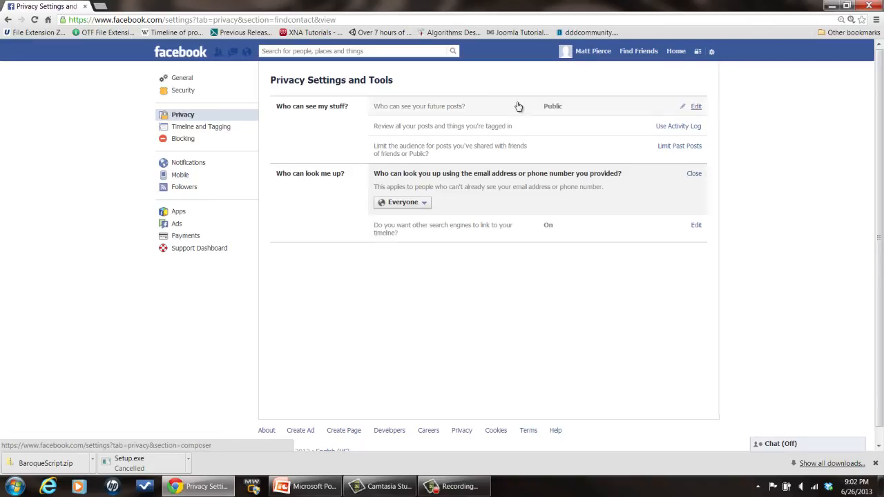
mouse_move(599, 146)
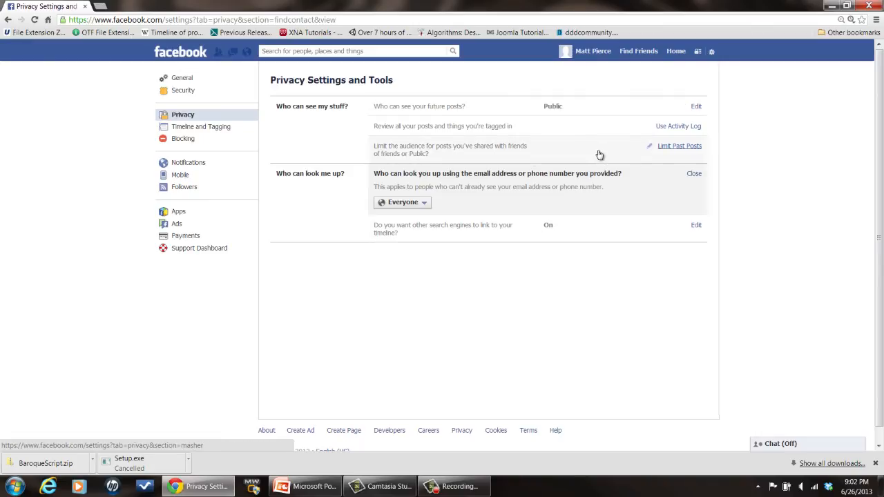